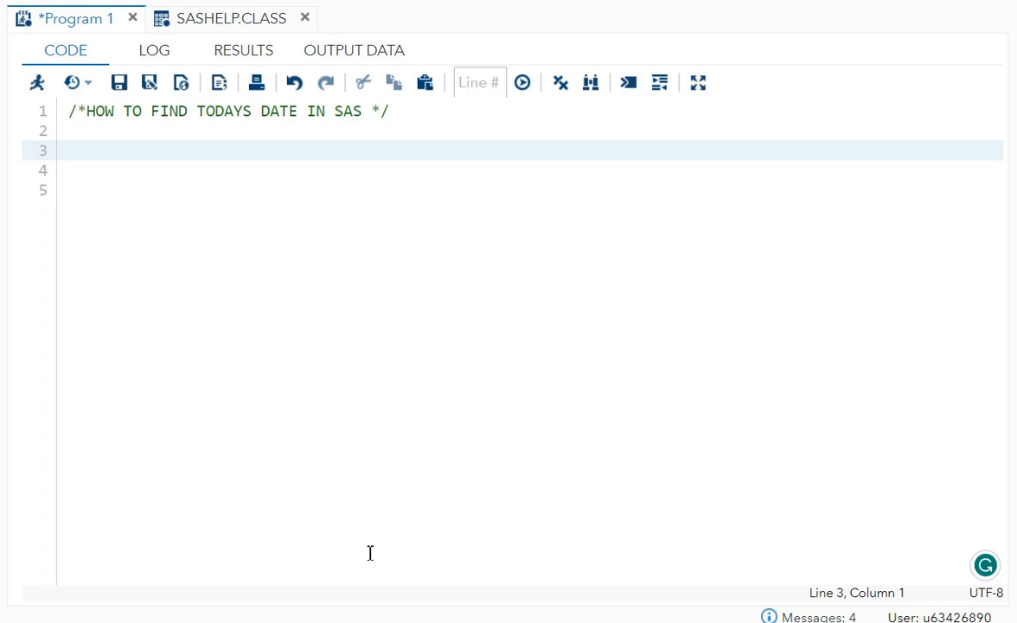
pyautogui.moveTo(211, 117)
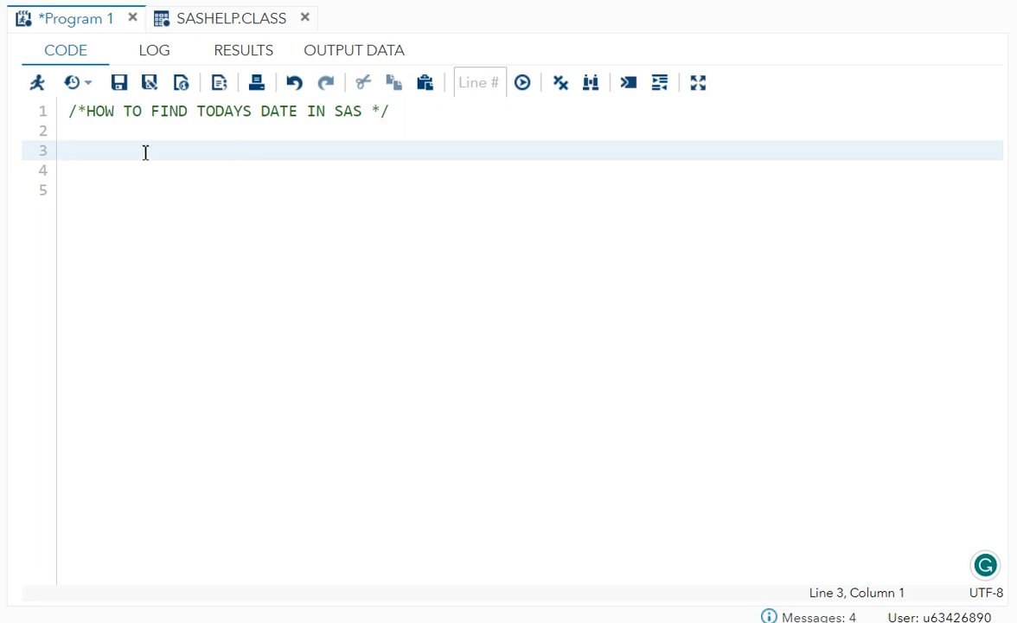
# Write the statement %put _automatic_; under the heading comment.
pyautogui.write('%put')
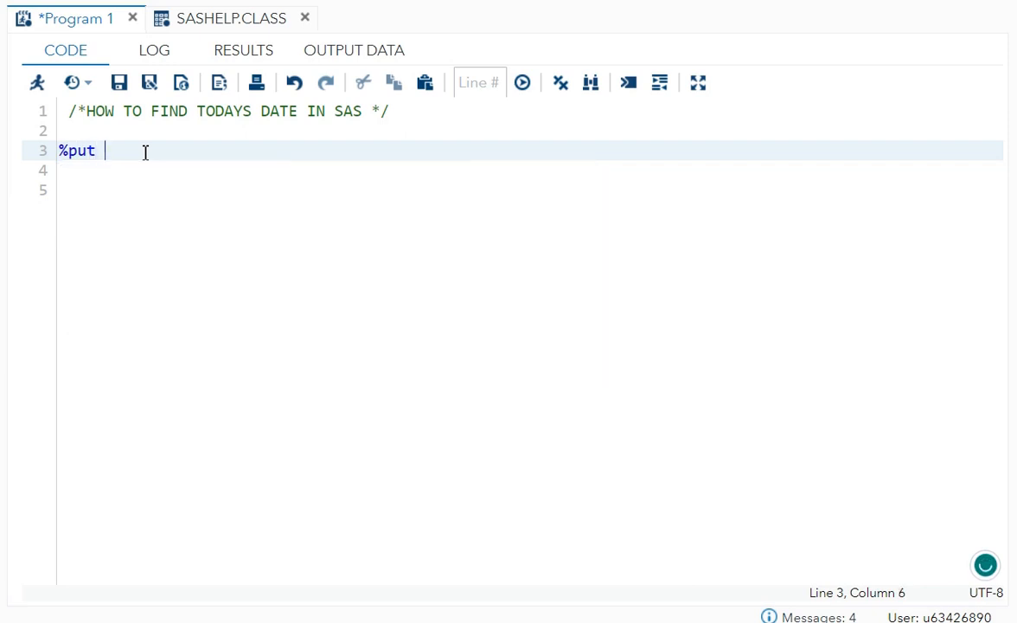
pyautogui.write('_auto')
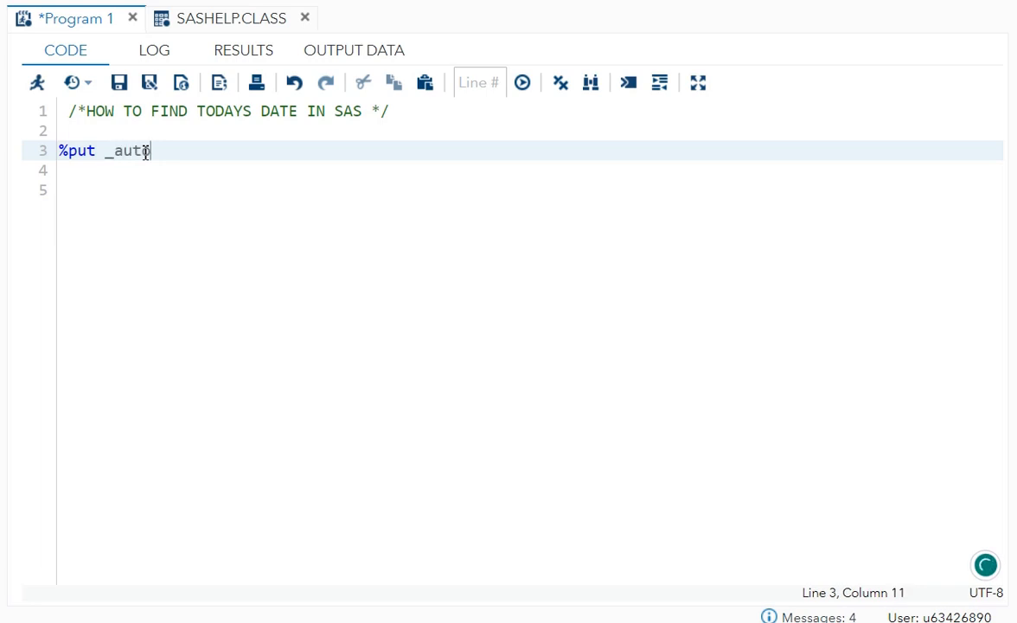
pyautogui.write('matic_;')
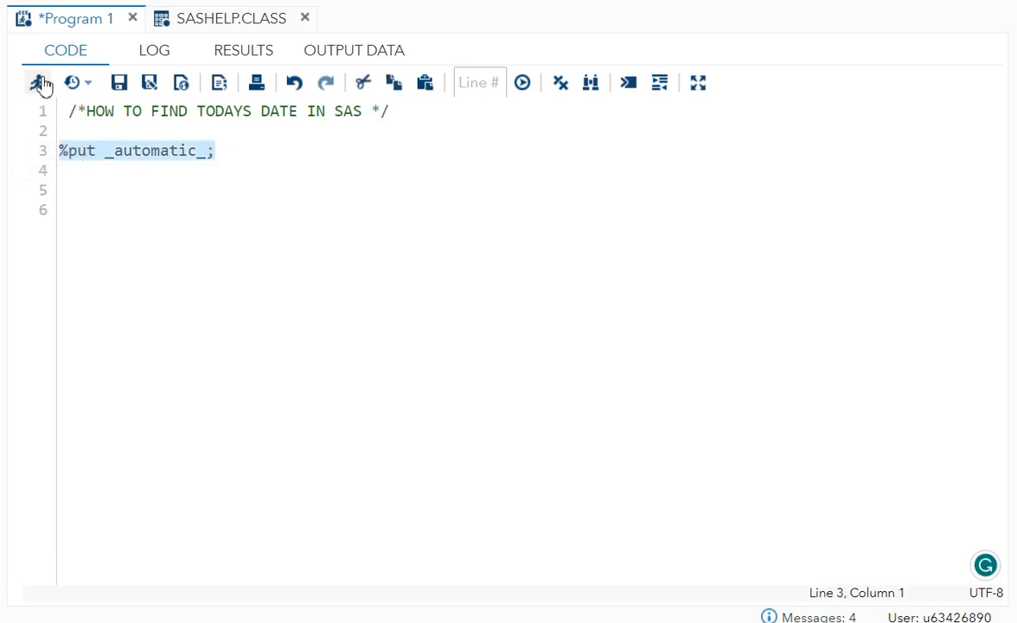
pyautogui.moveTo(39, 83)
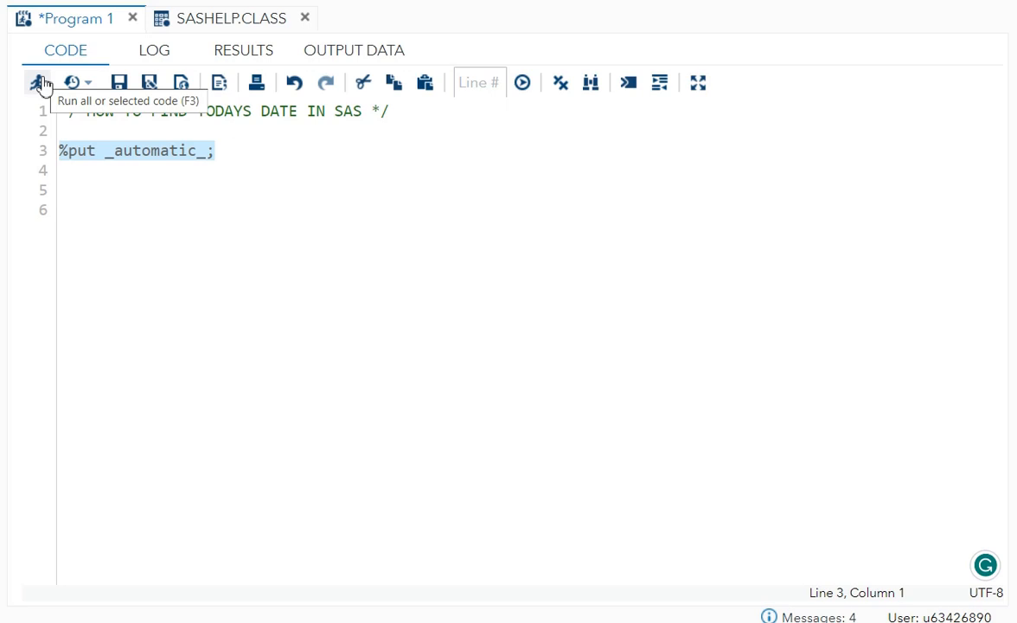
# Run the program and check SYSDATE 23SEP23 and SYSDAY Saturday in the log.
pyautogui.click(38, 83)
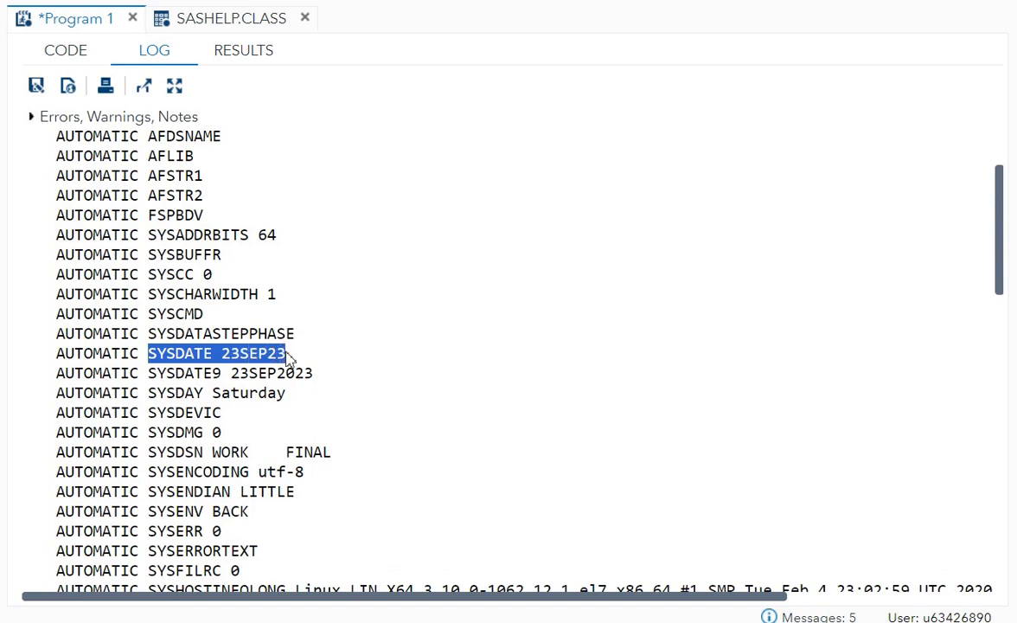
pyautogui.doubleClick(197, 374)
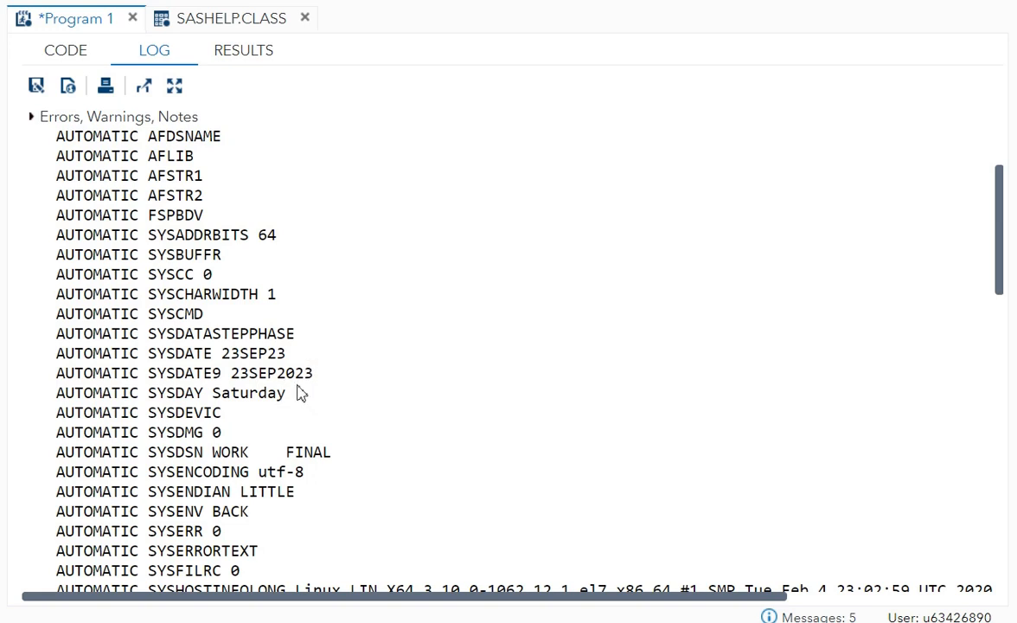
pyautogui.doubleClick(249, 392)
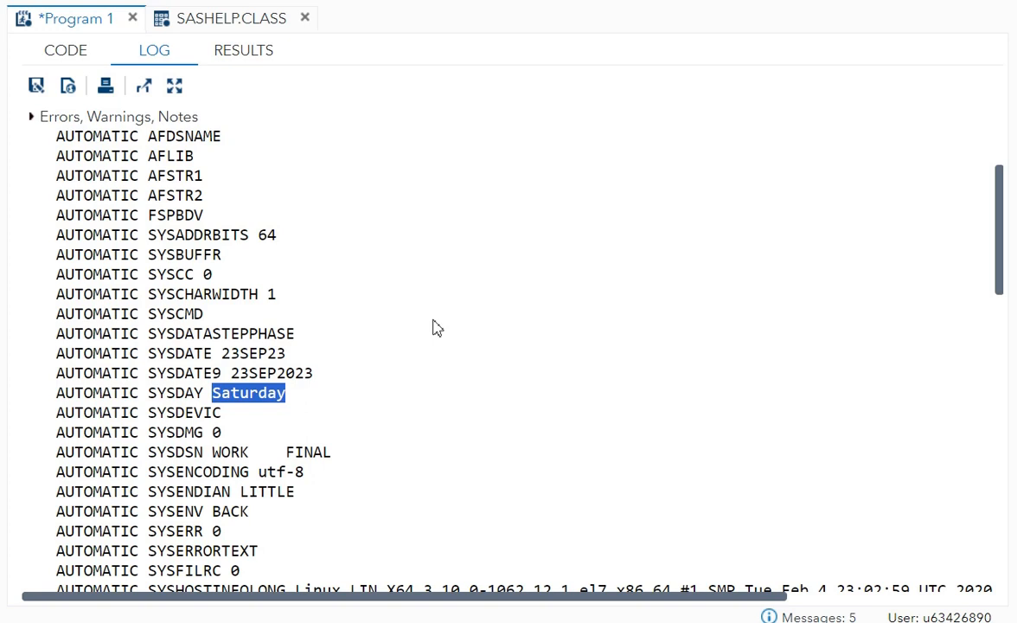
pyautogui.moveTo(235, 374)
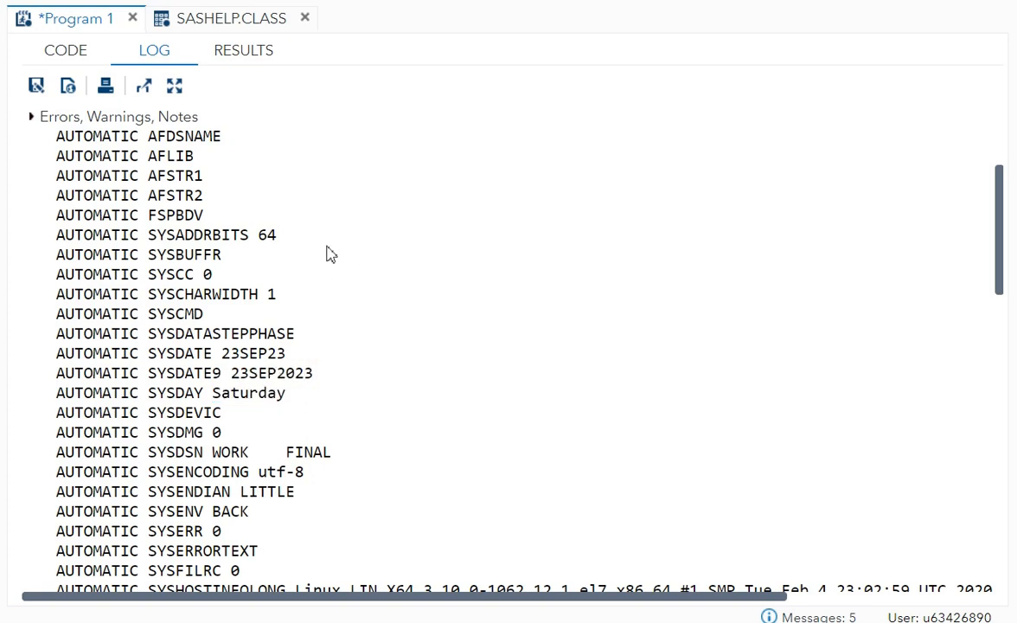
pyautogui.doubleClick(245, 391)
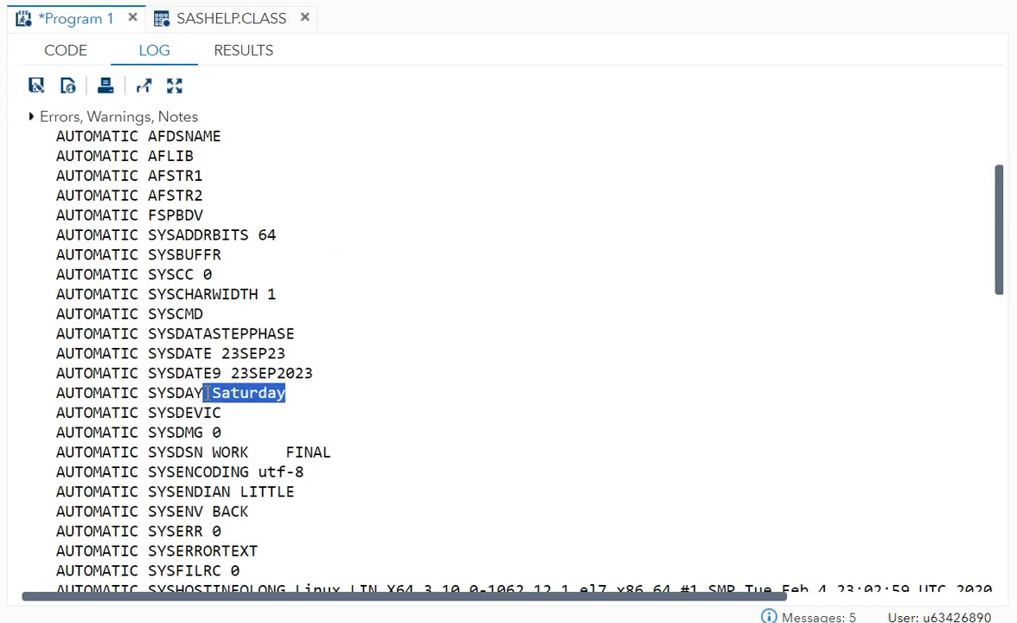
pyautogui.click(66, 48)
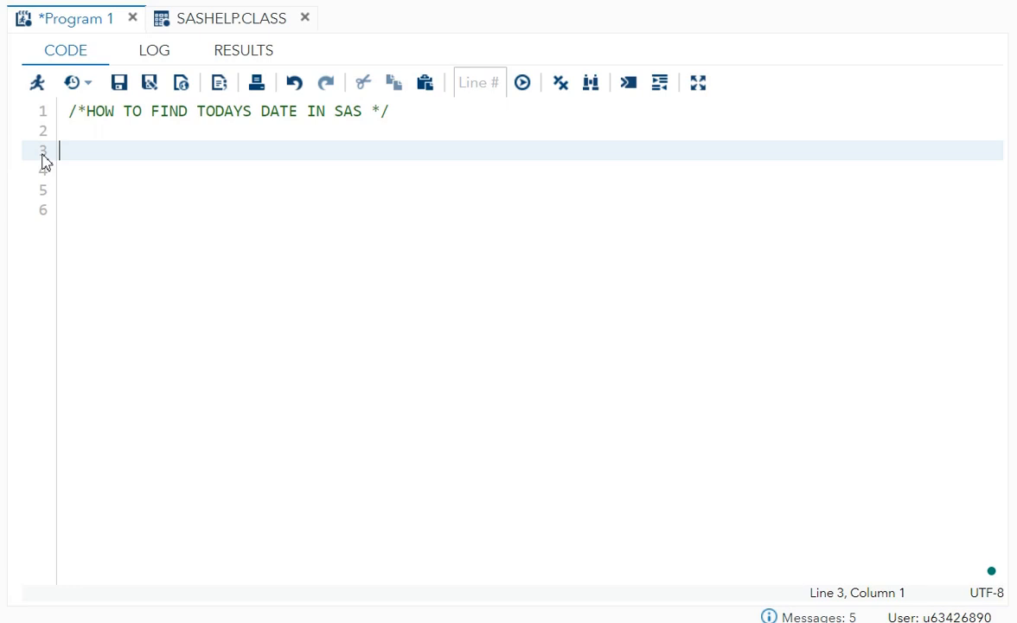
# Start data step final with y= today(); in place of the macro statement.
pyautogui.write('da')
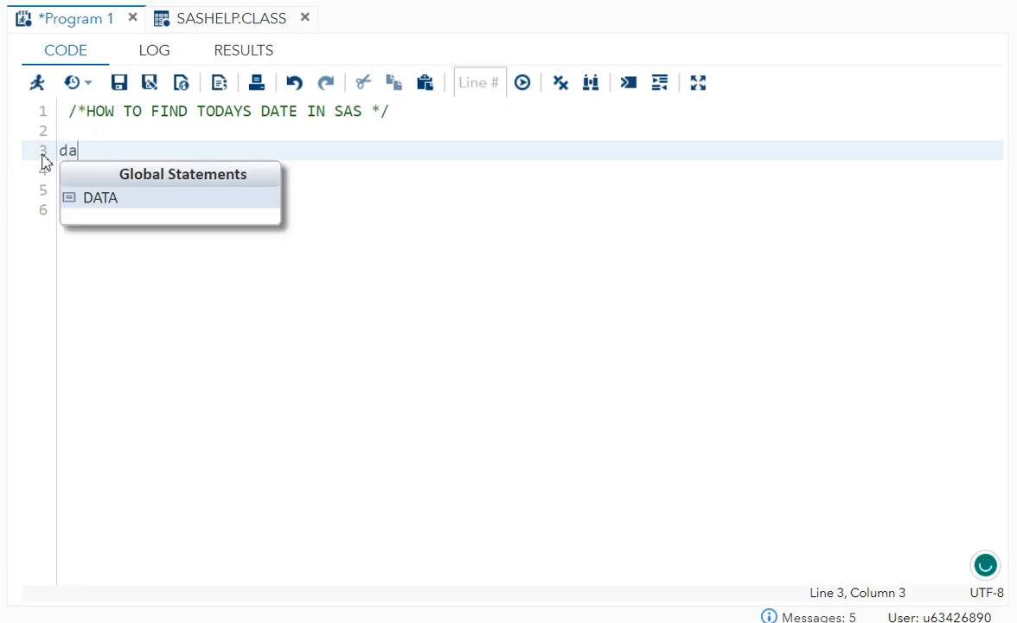
pyautogui.write('ta fin')
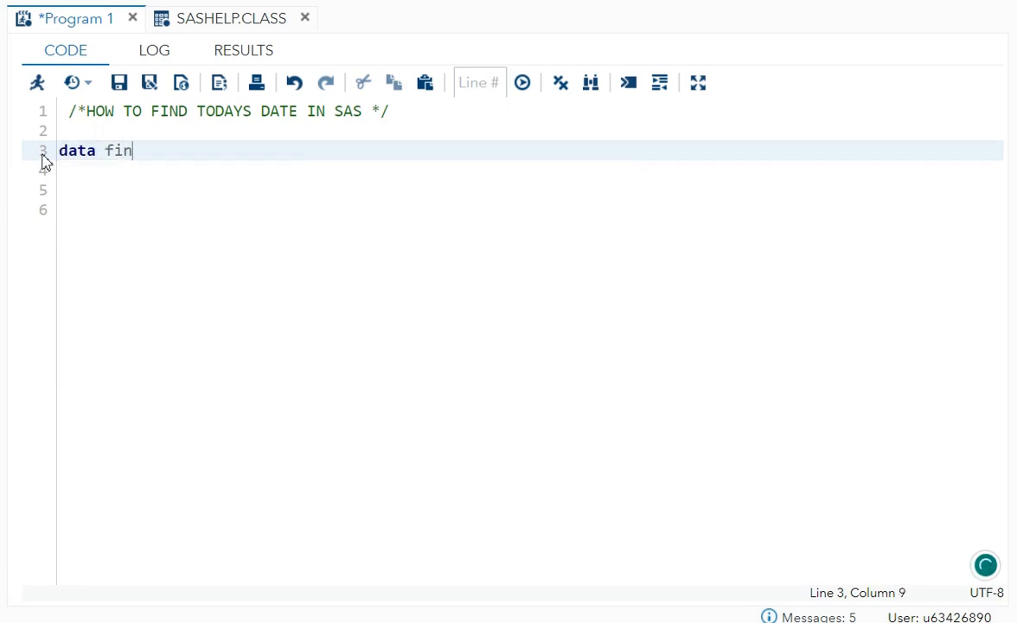
pyautogui.write('al;')
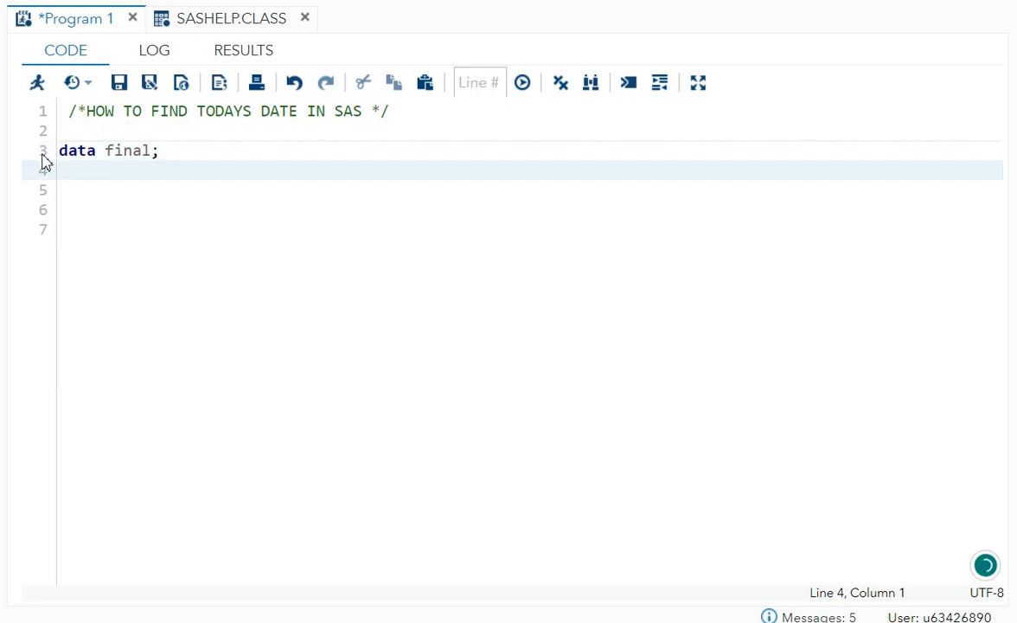
pyautogui.write('y=d')
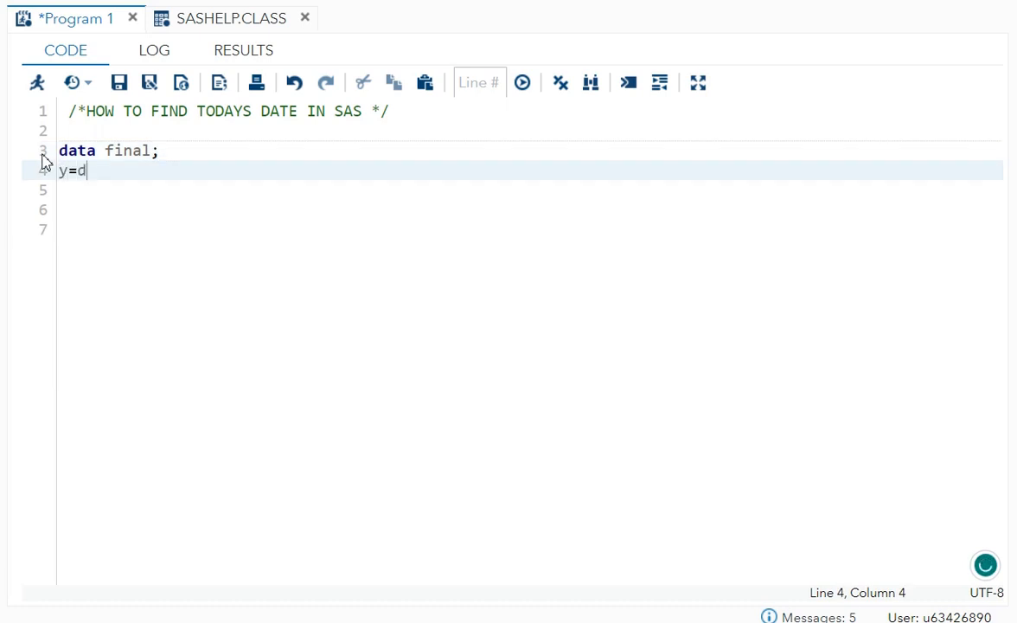
pyautogui.press('Backspace')
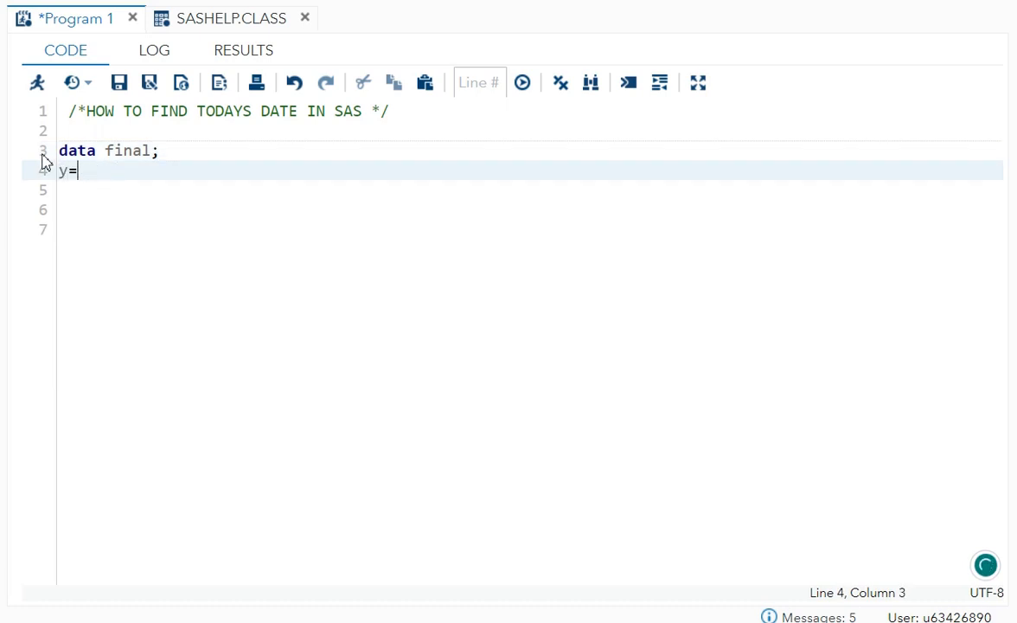
pyautogui.write('today();')
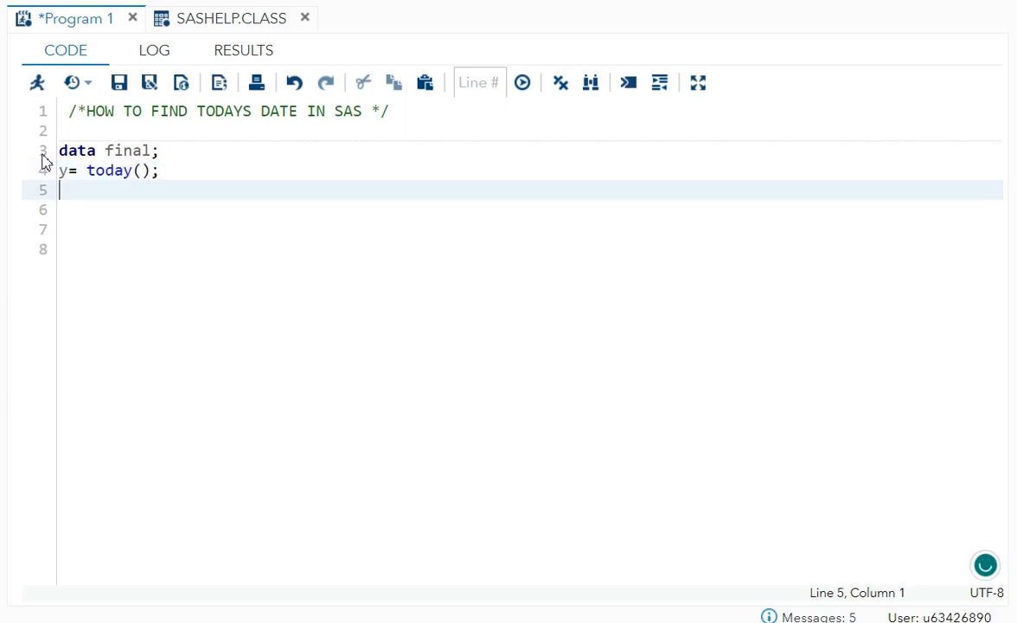
# Add the statement format y date9.; to the data step.
pyautogui.write('format')
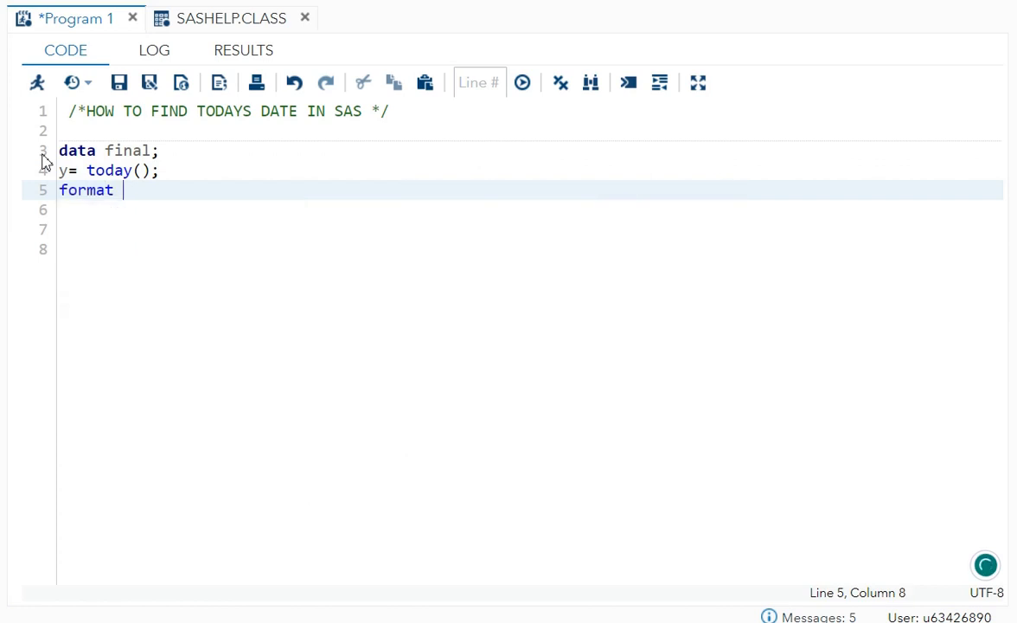
pyautogui.write('y')
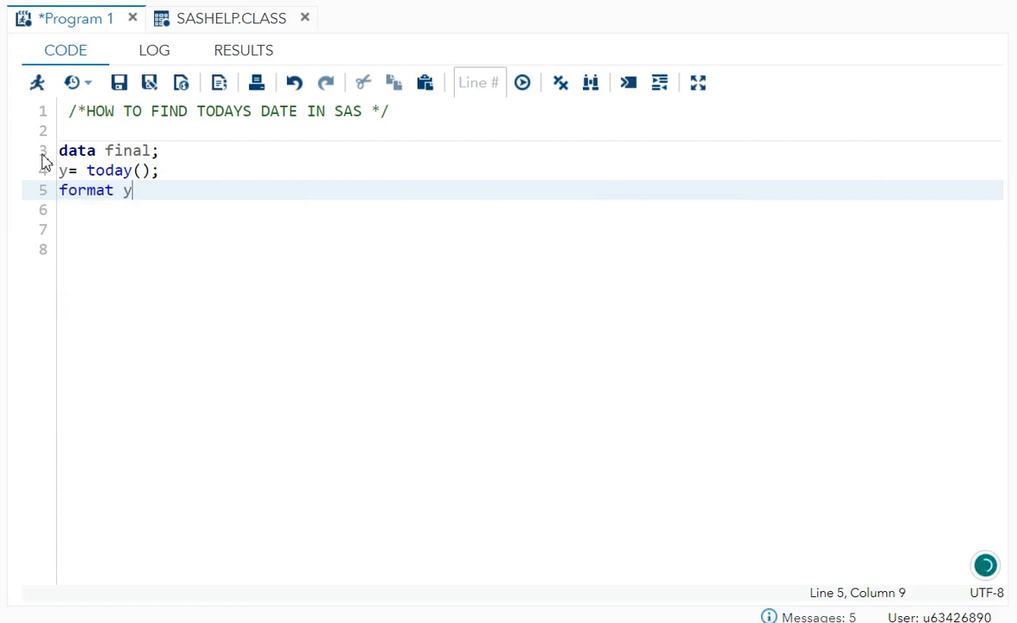
pyautogui.write('date9.;')
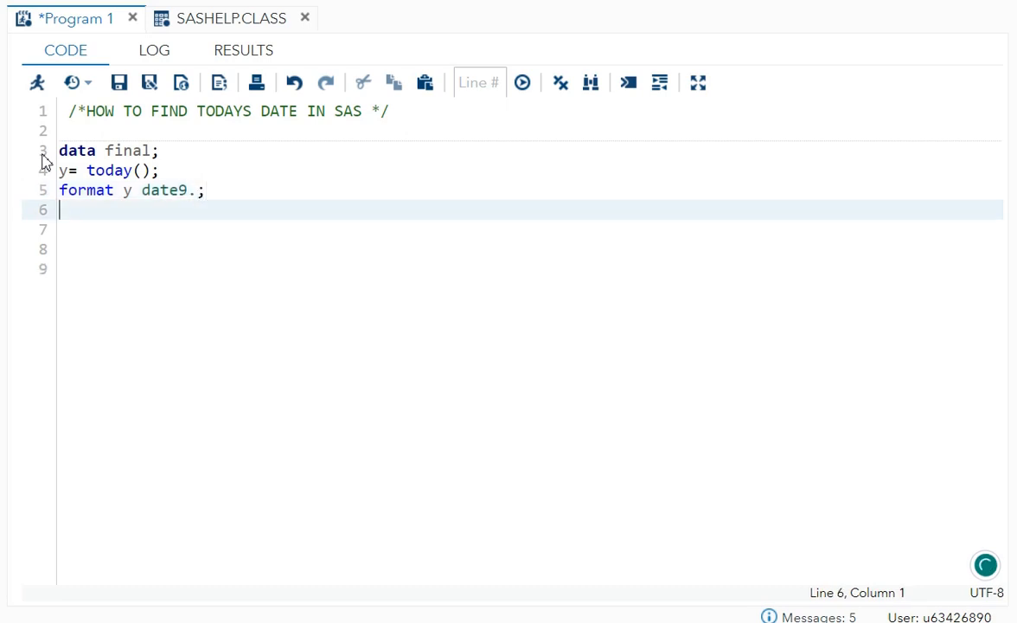
# Finish with run;, view y as 23SEP2023, then rerun without the format to get 23276.
pyautogui.write('run;')
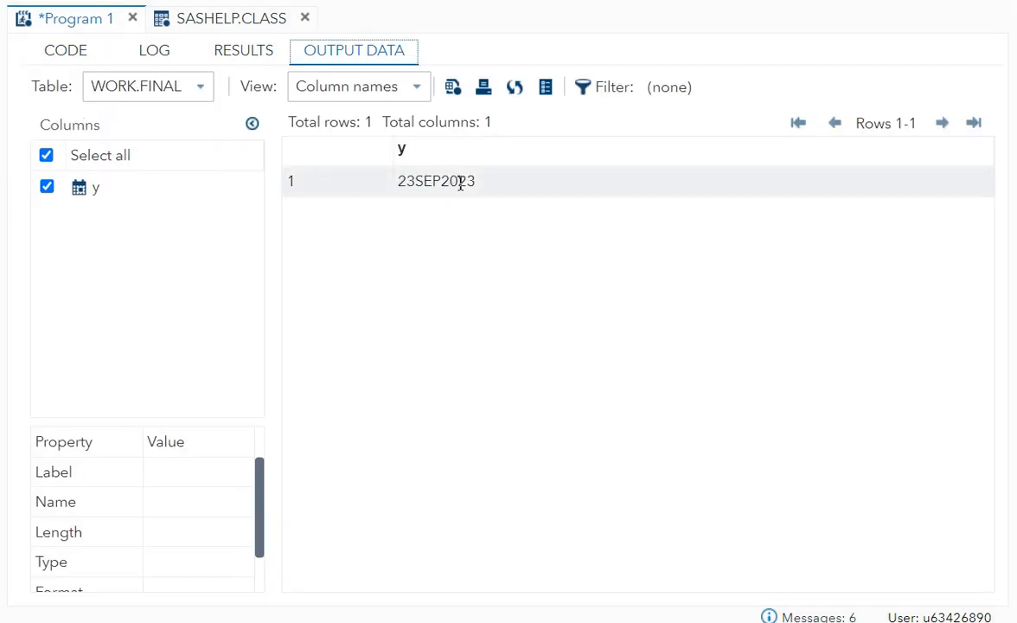
pyautogui.click(66, 50)
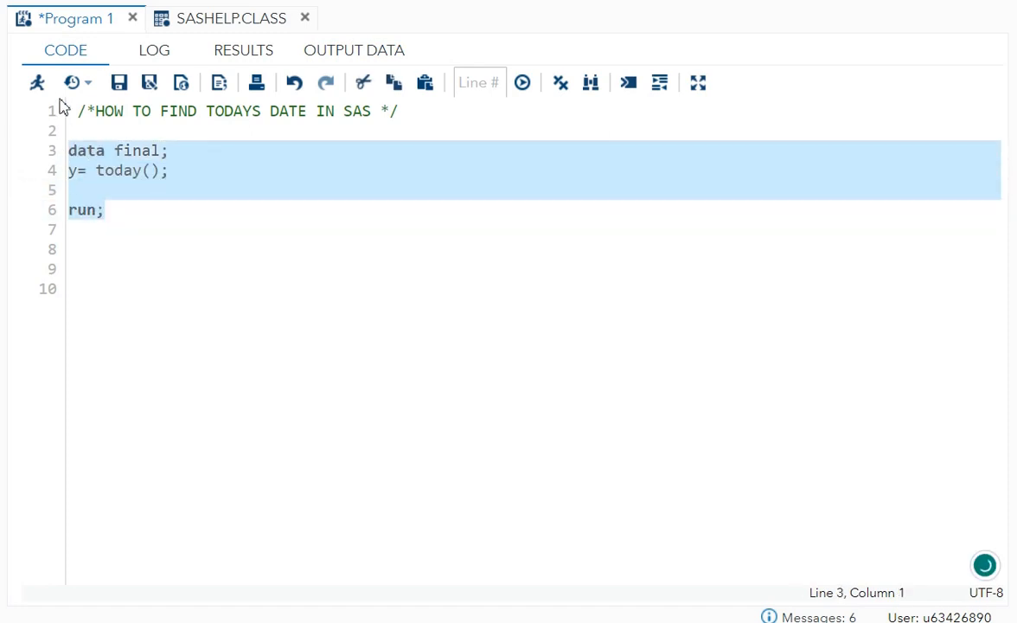
pyautogui.click(353, 50)
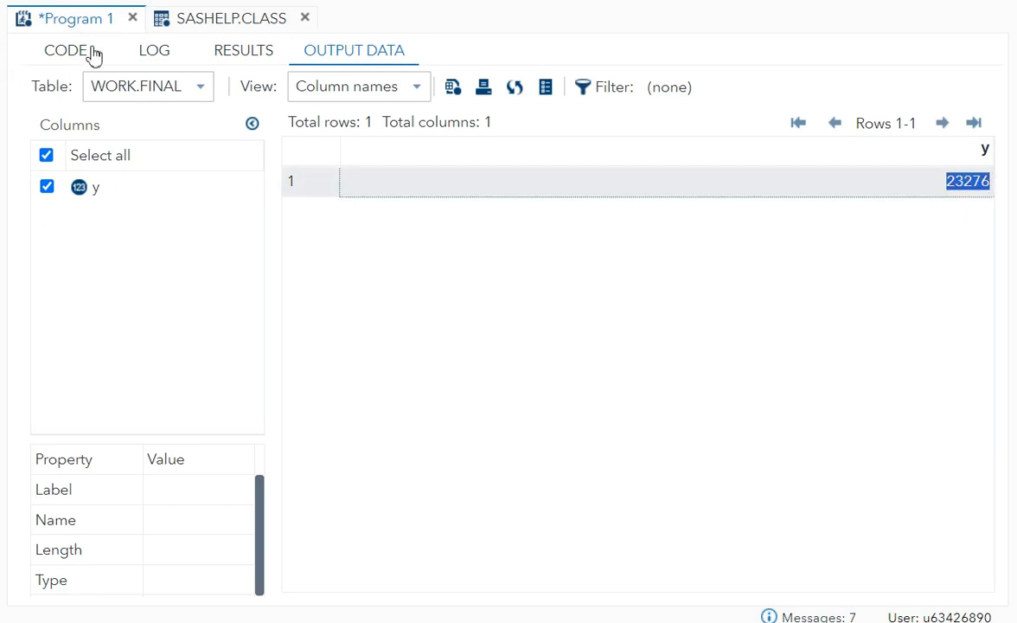
# Restore the line format y date9.; before run; in the data step.
pyautogui.click(66, 50)
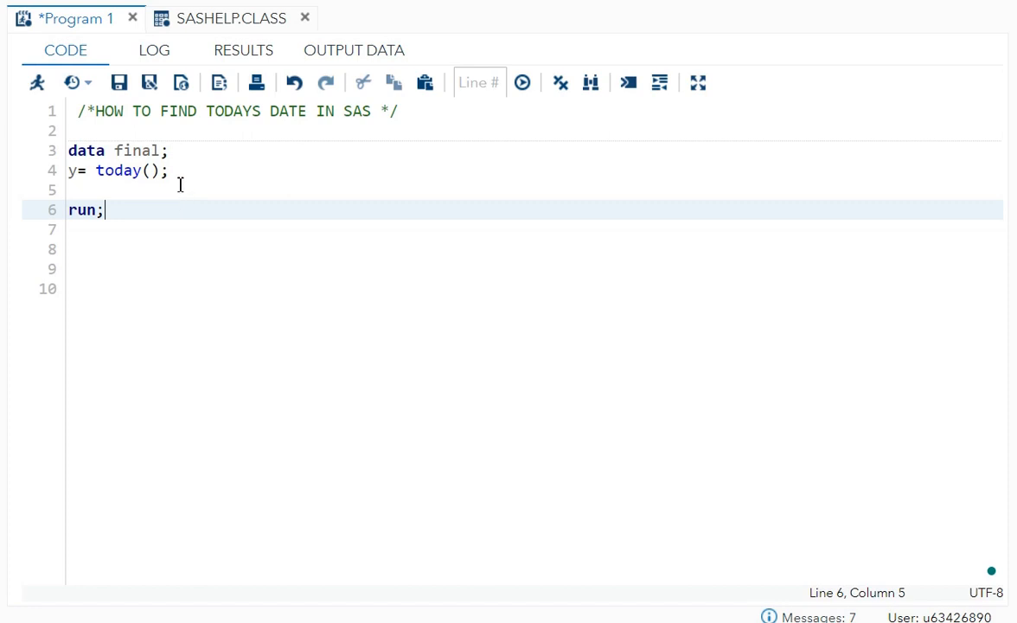
pyautogui.write('format y date9.;')
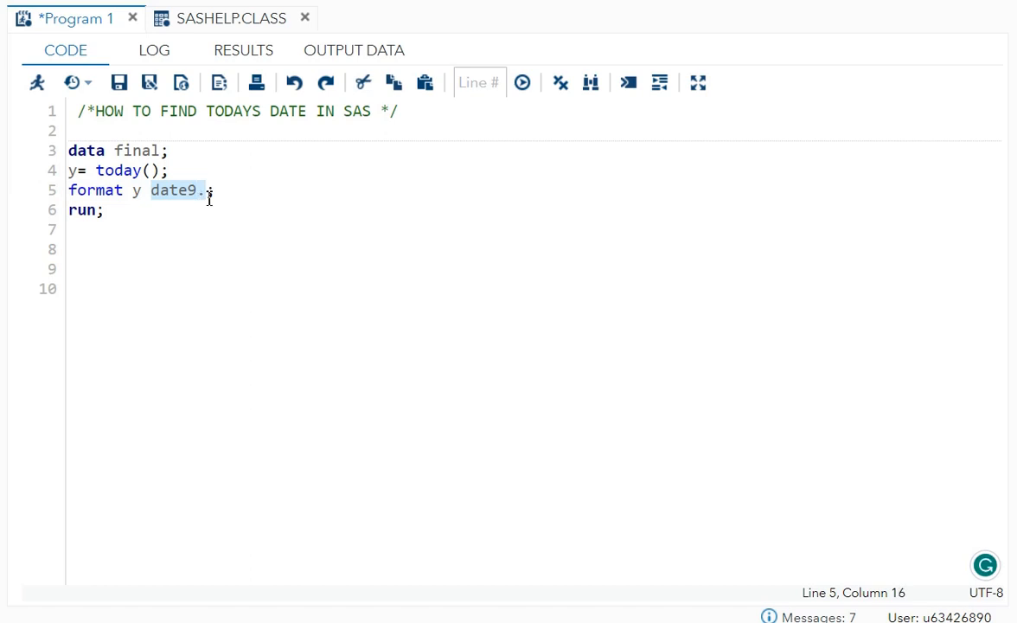
pyautogui.click(119, 228)
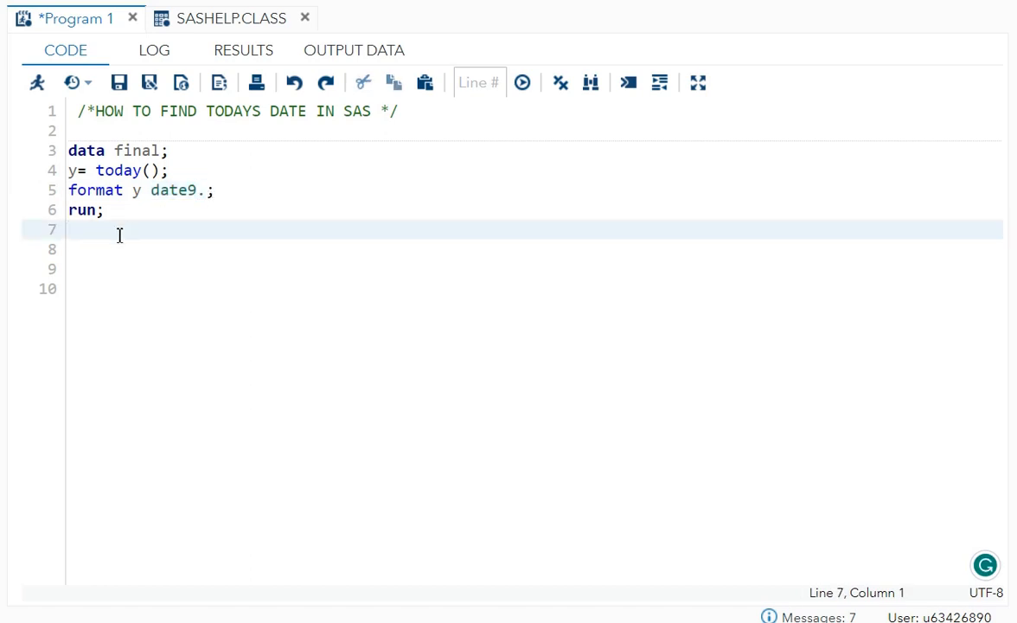